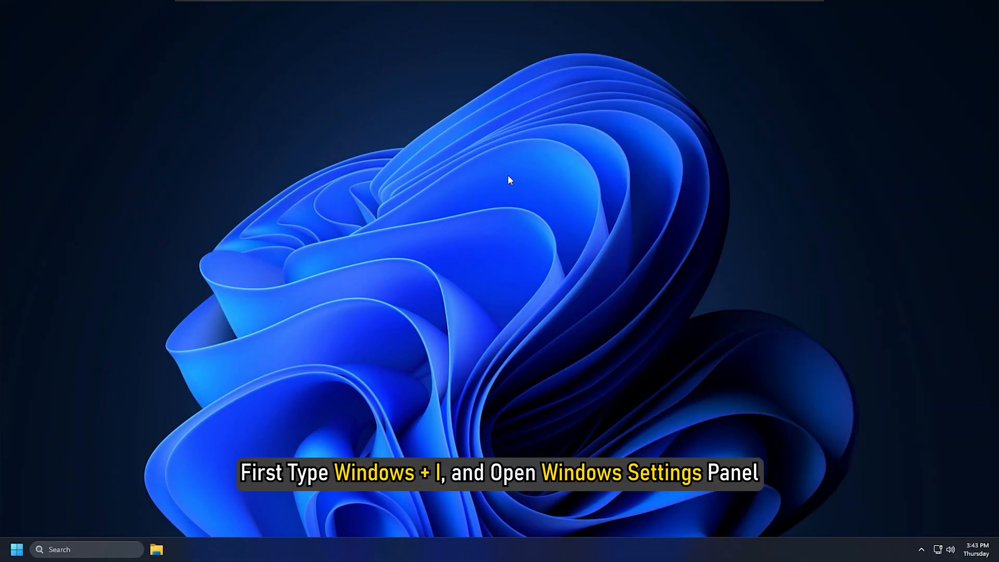
- Open the Windows 11 Settings app with the Win+I shortcut
key(Win+I)
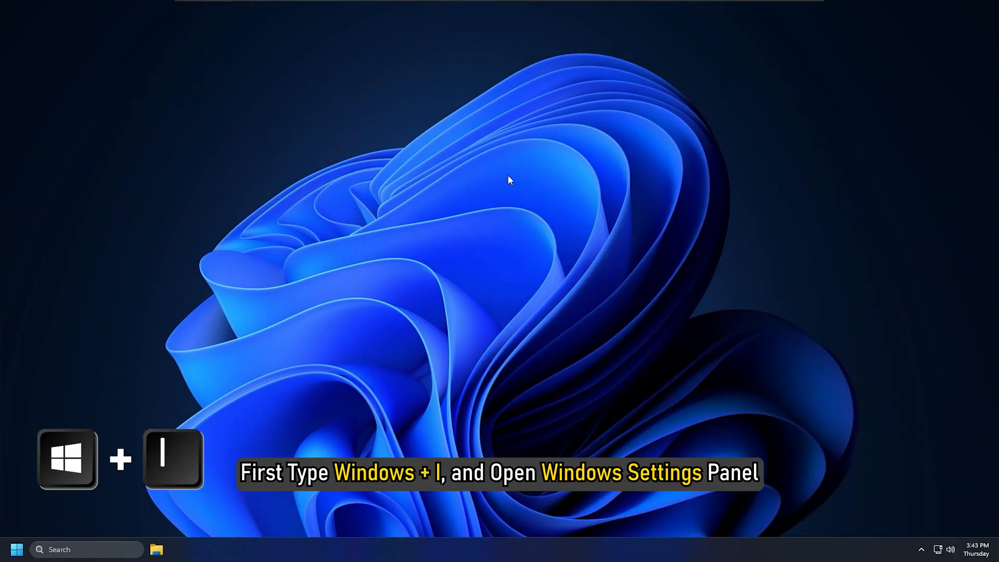
key(Win+i)
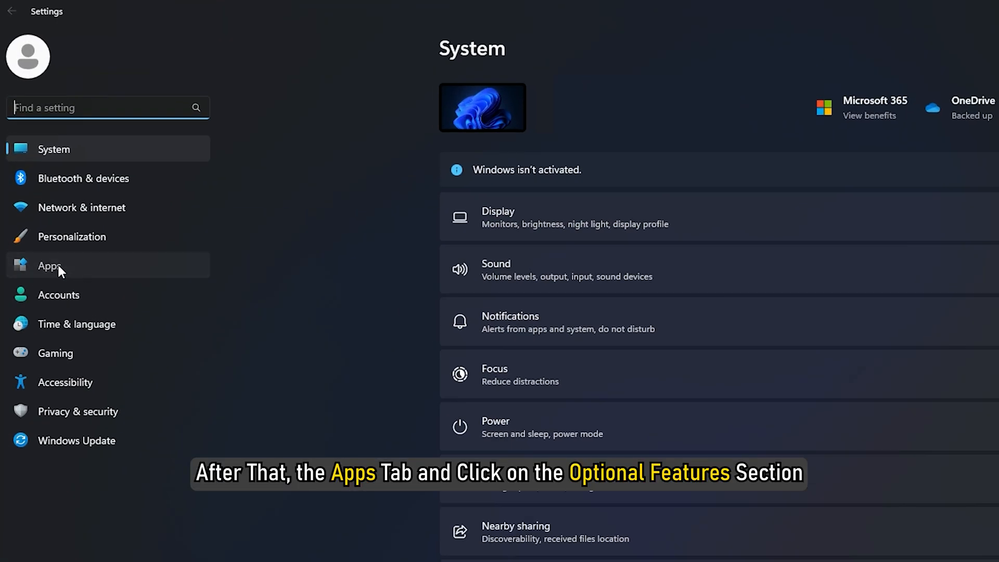
- Show the Add an optional feature list via Apps > Optional features > View features
click(46, 265)
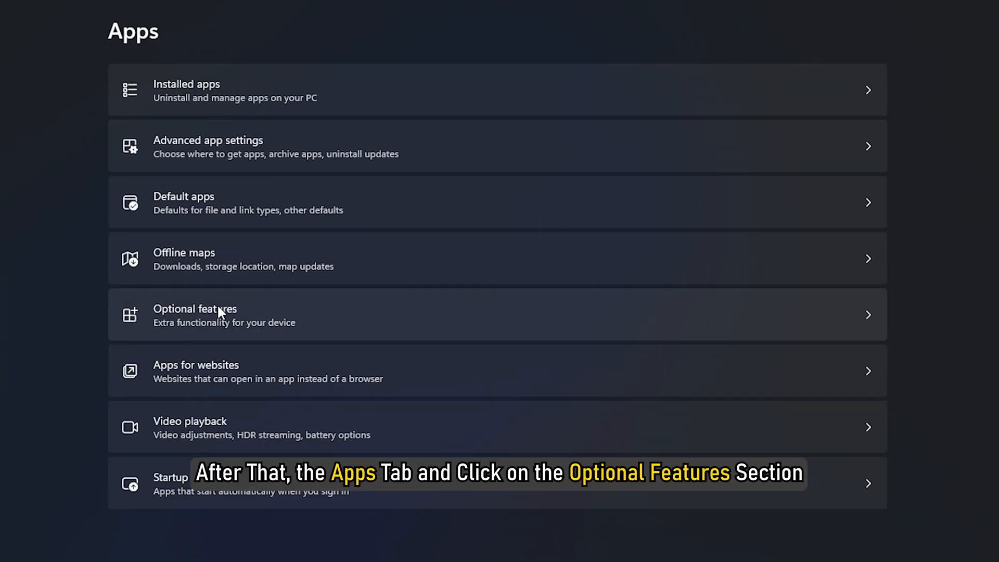
click(220, 315)
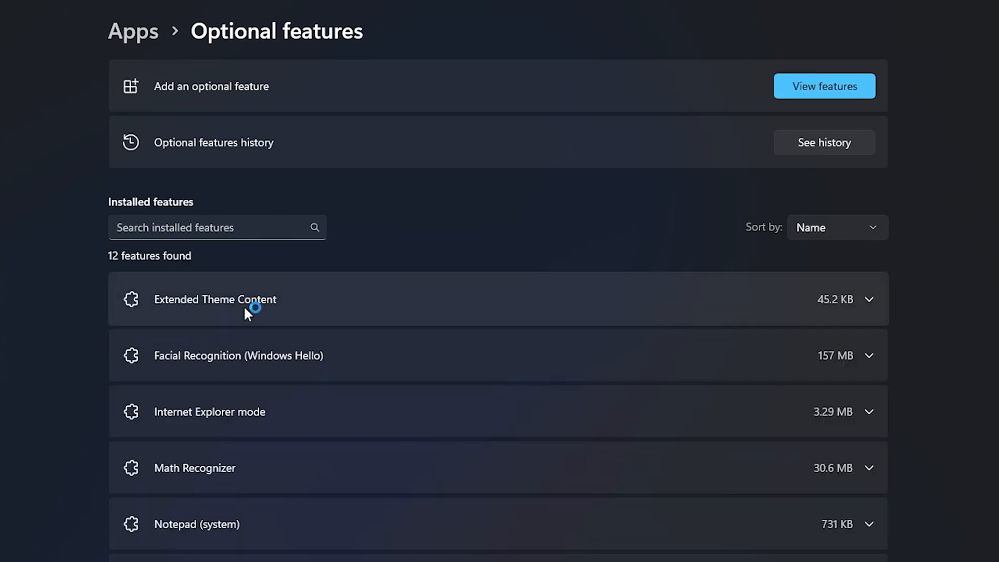
click(825, 86)
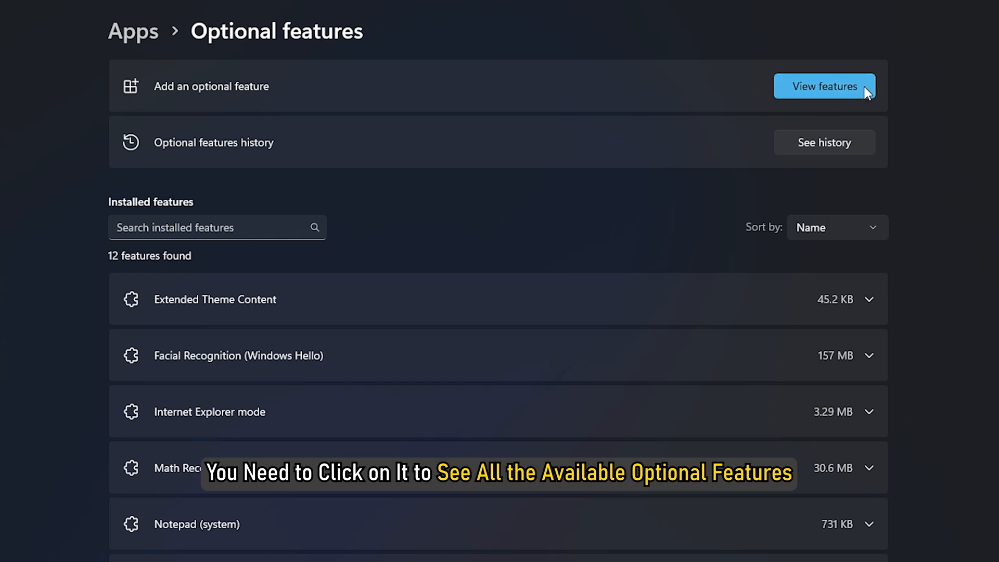
click(825, 86)
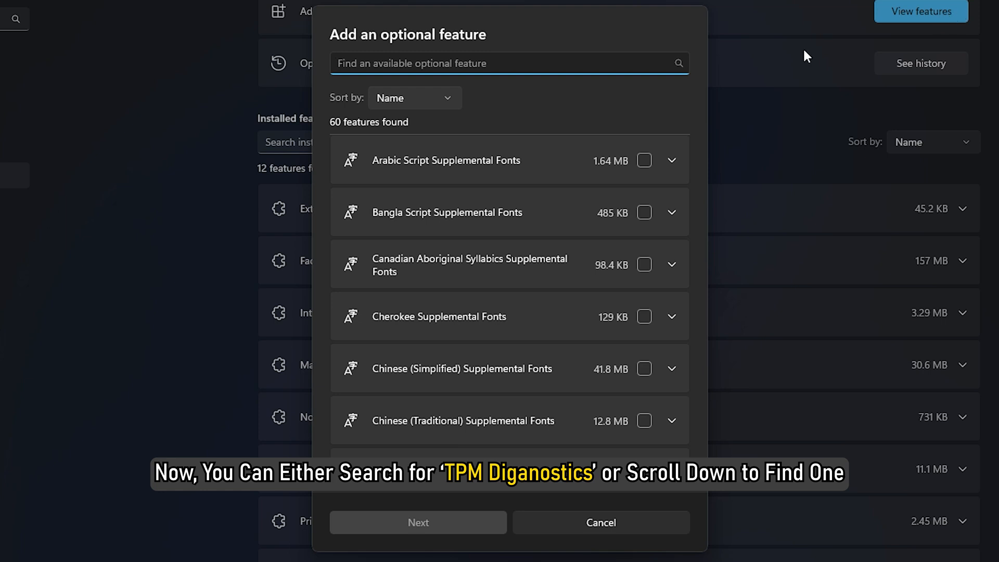
- Search 'tp', select TPM Diagnostics and start its installation
text(tpm)
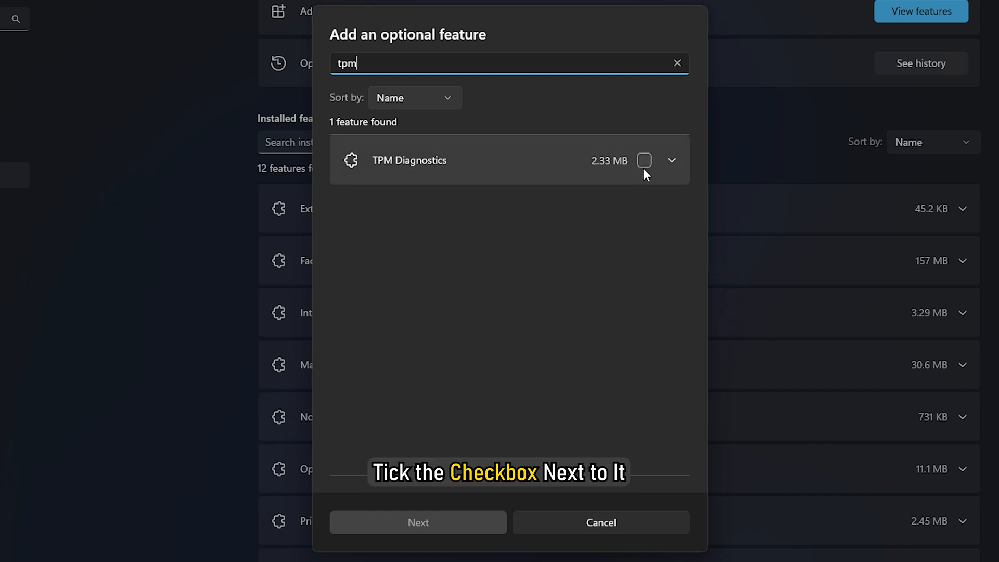
click(644, 160)
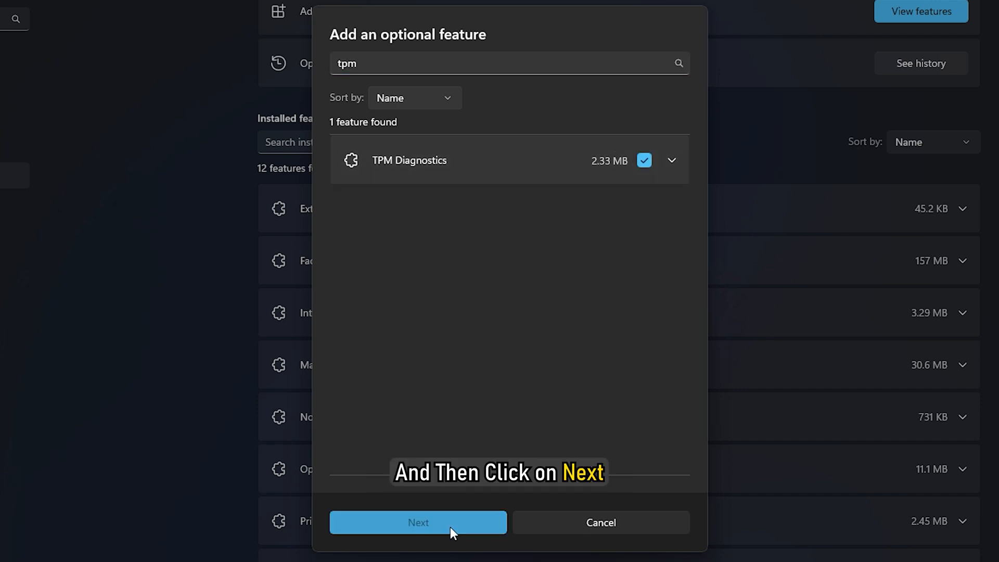
click(420, 522)
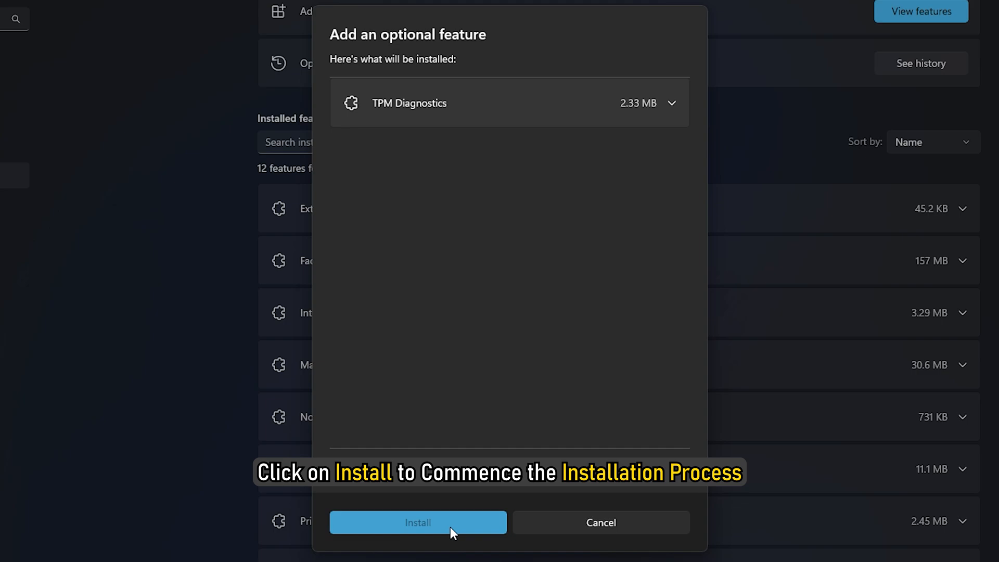
click(419, 522)
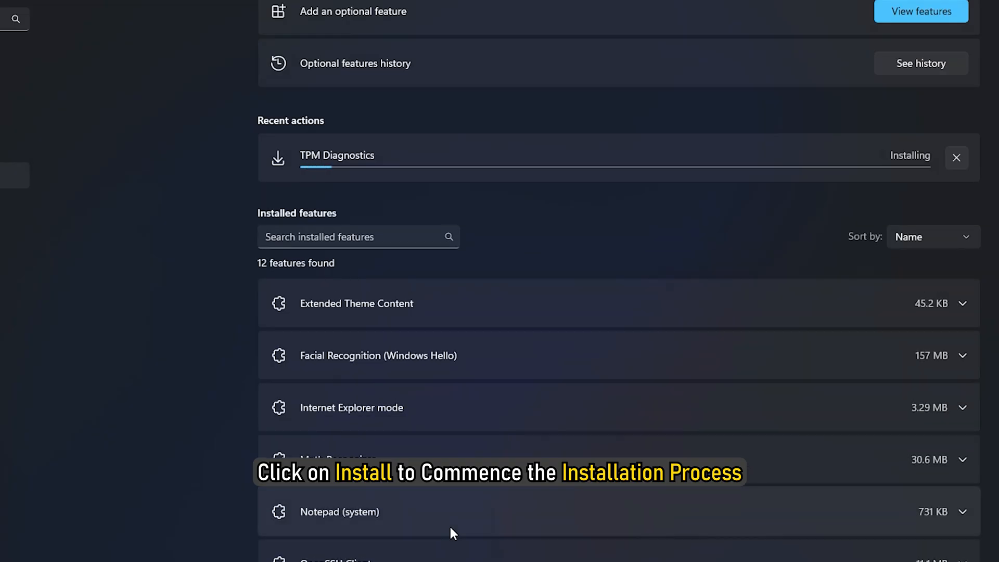
scroll(down, 3)
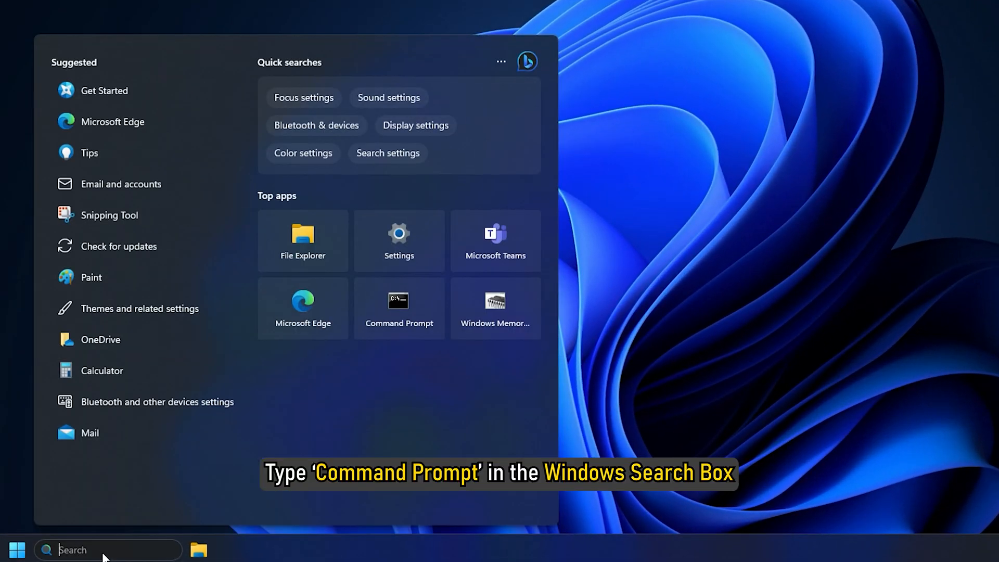
- Search 'command prompt' and launch Command Prompt as administrator
text(command prompt)
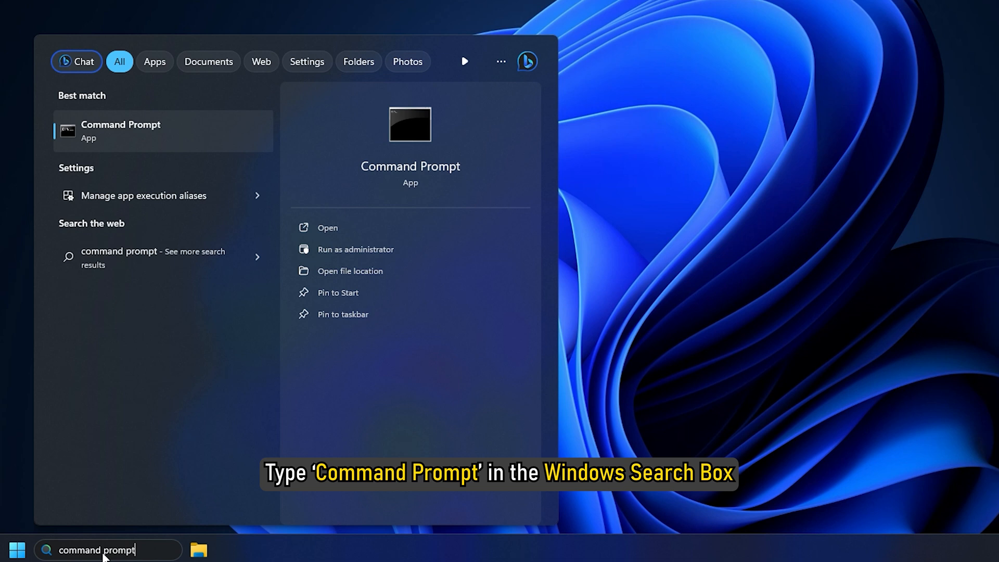
right_click(141, 131)
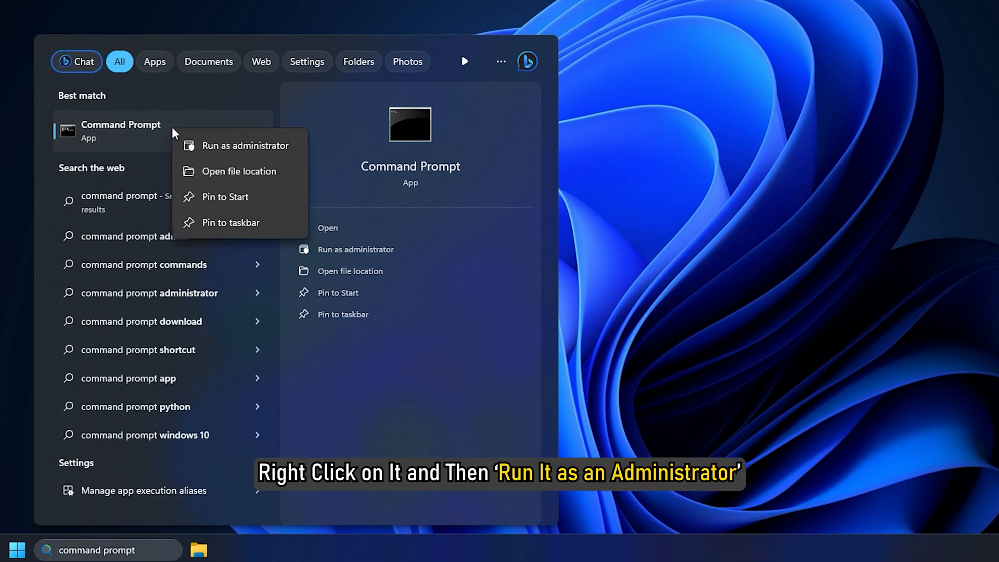
click(245, 145)
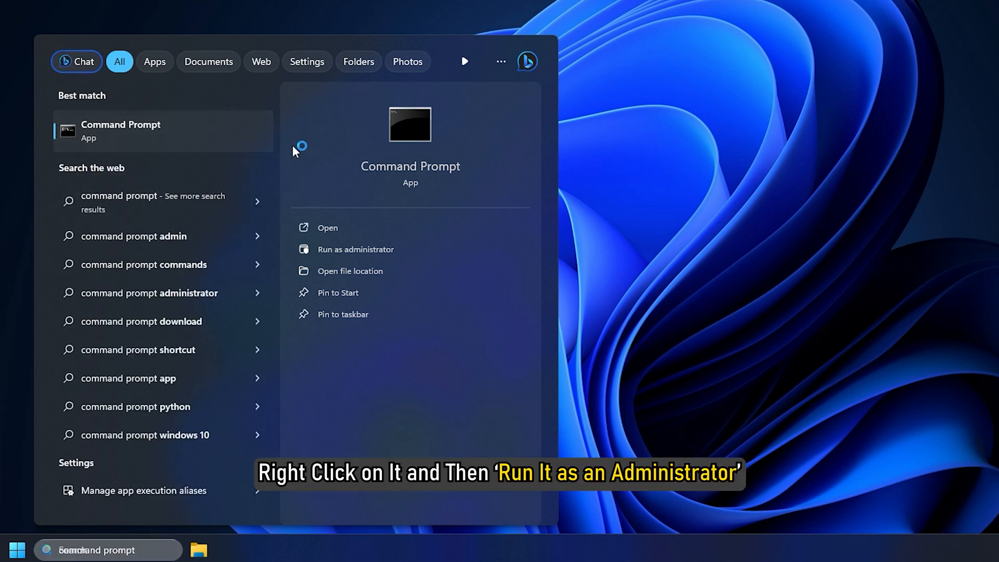
click(355, 249)
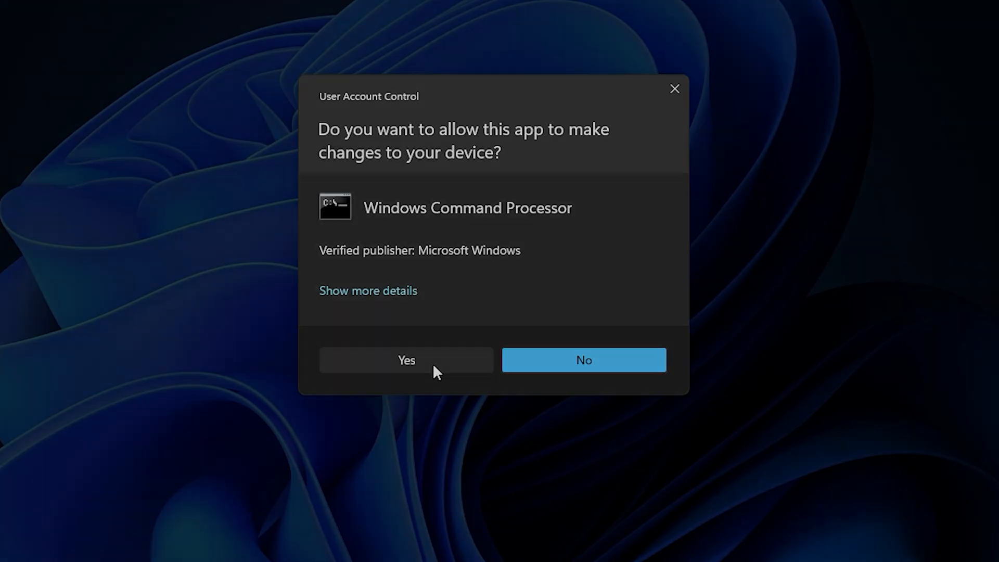
- Approve the UAC prompt and run 'tpmdiagnostics.exe /?' to list its commands
click(406, 360)
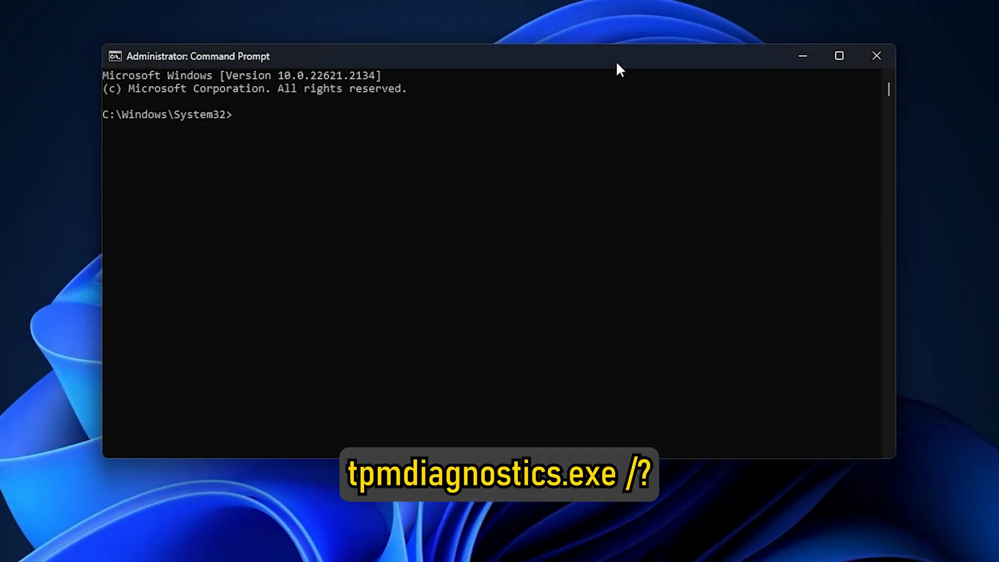
text(tpmdiagnostics.exe /?)
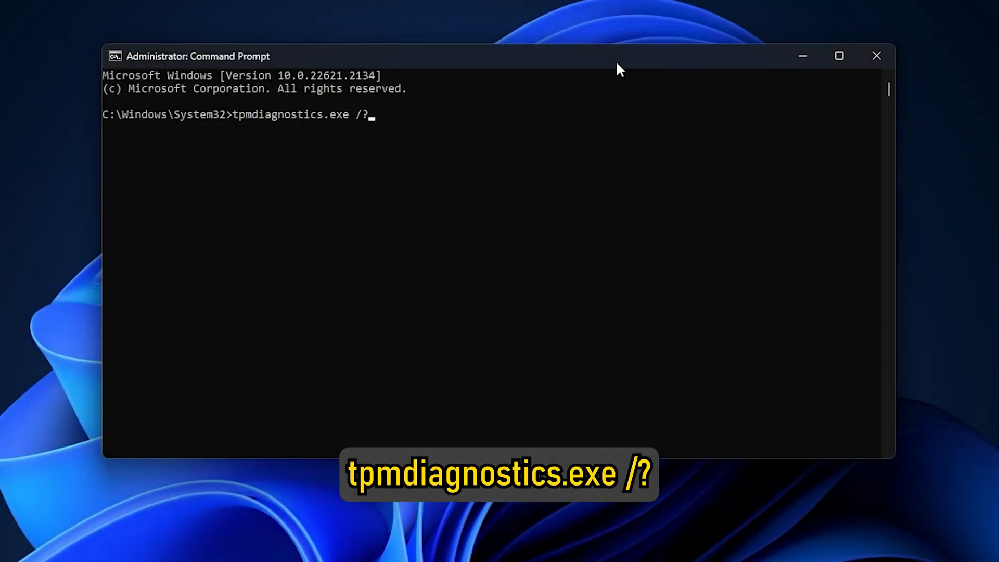
key(Enter)
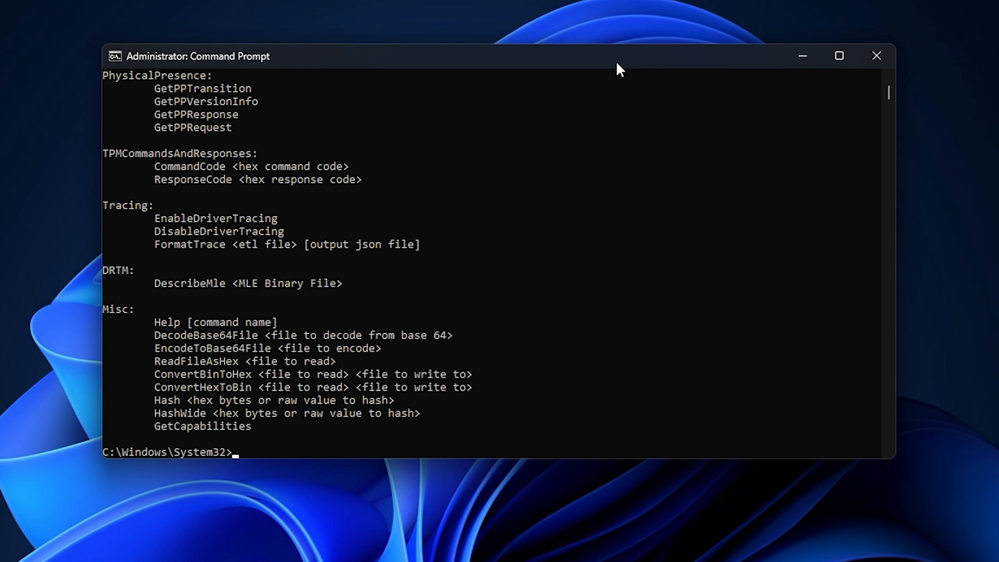
- Run 'tpmdiagnostics.exe getdeviceinformation' to show TPM 2.0 present and not locked out
text(tpmdiagnostics.exe getdeviceinformation)
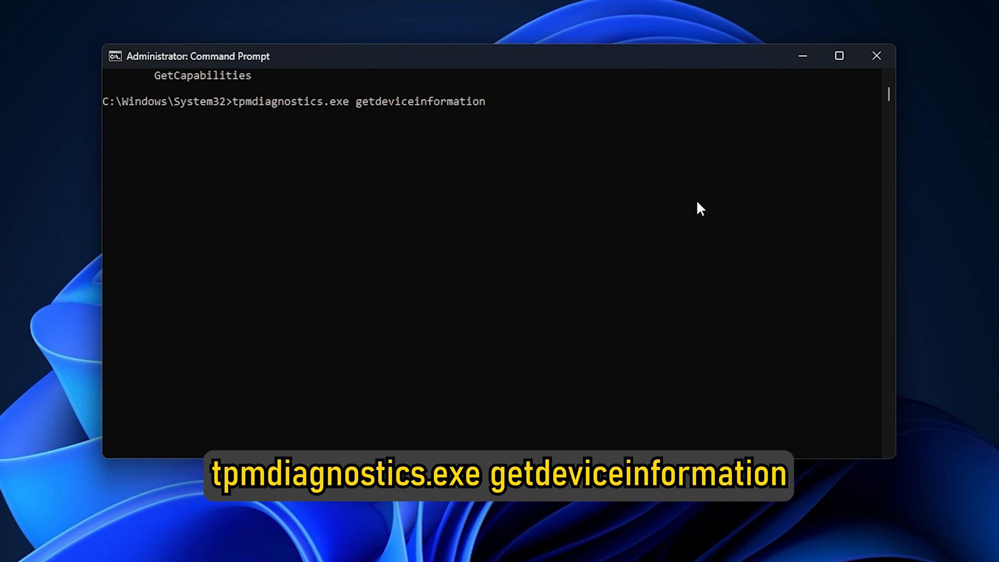
key(Enter)
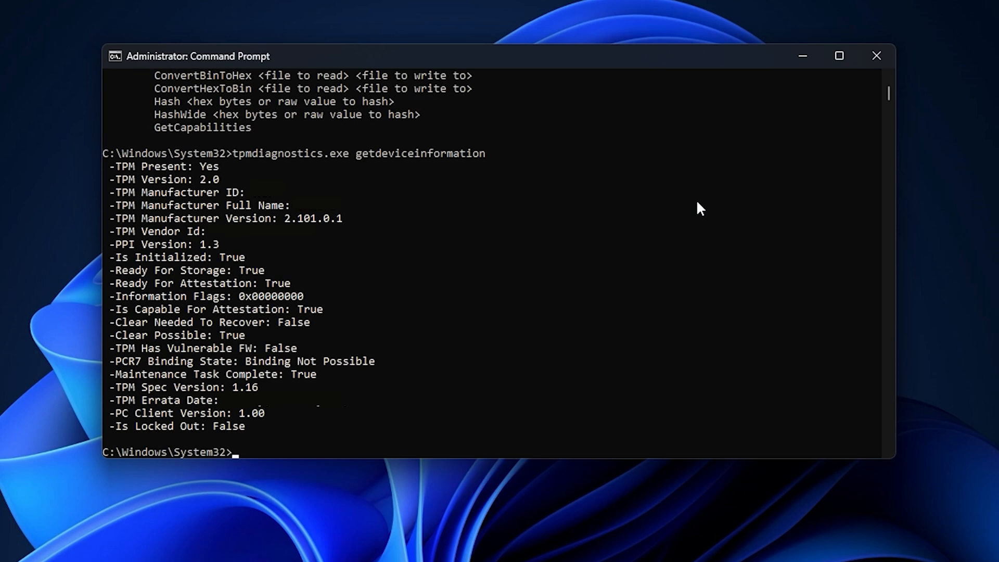